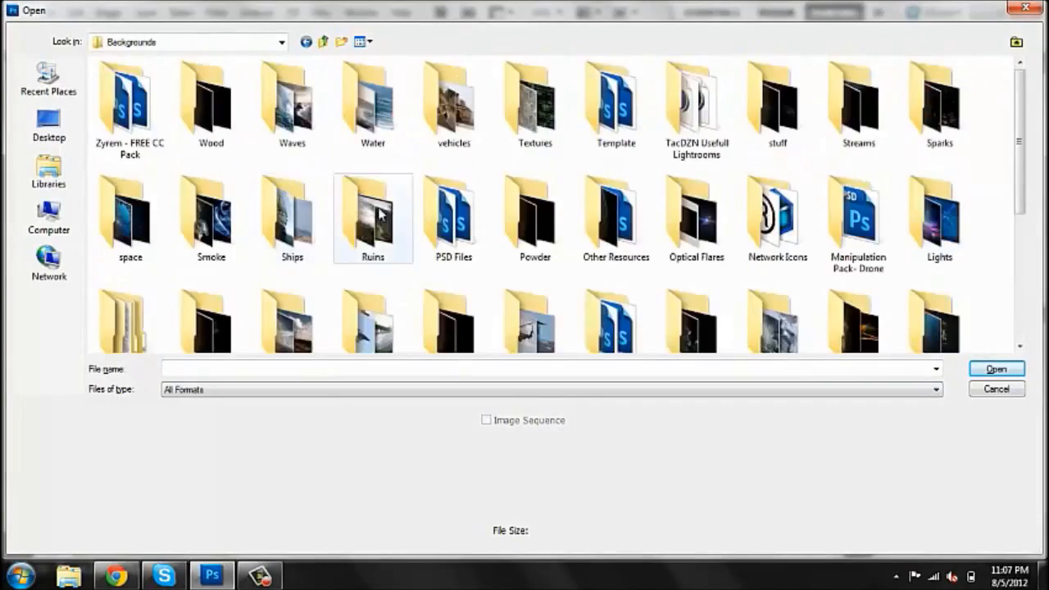
Cancel out of the Open dialog on the Backgrounds folder without loading a file.
click(995, 367)
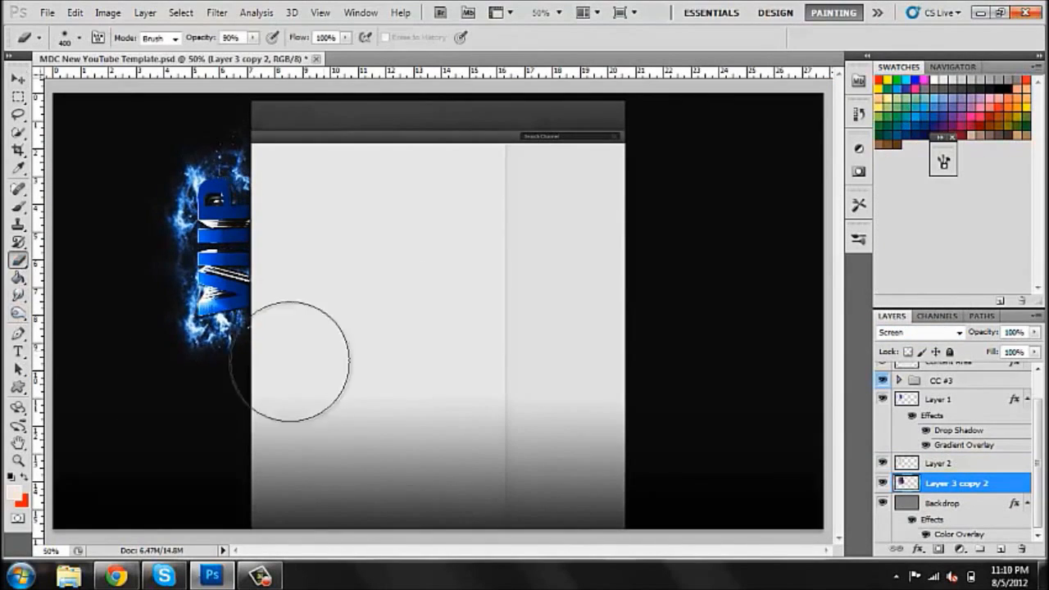
Switch from Photoshop to Chrome via the taskbar, leaving the YouTube template document.
click(108, 570)
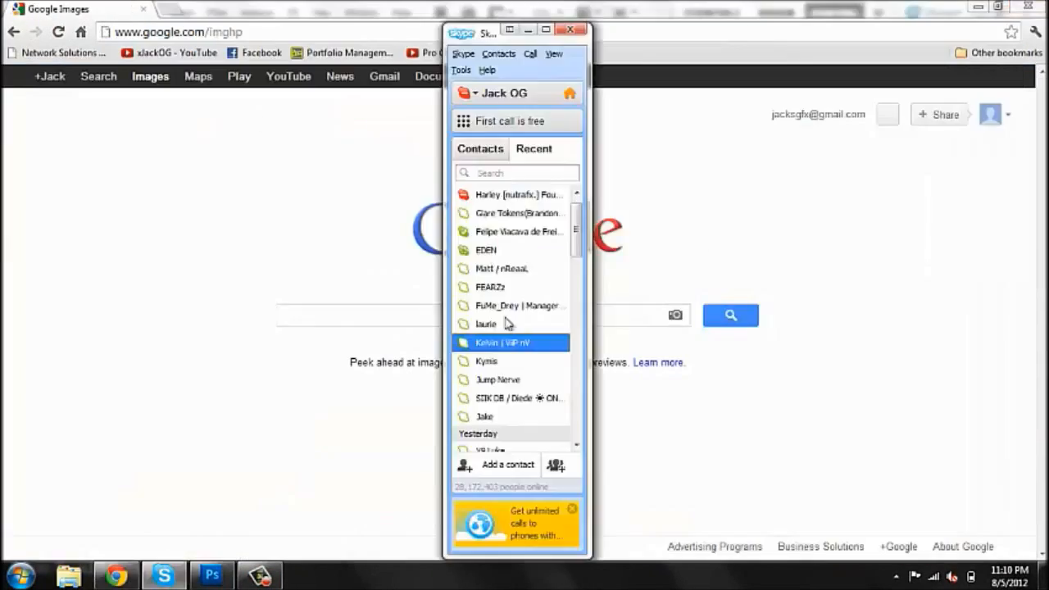
Save the white wolf photo to the Desktop as a JPEG named white-wolf.
click(584, 30)
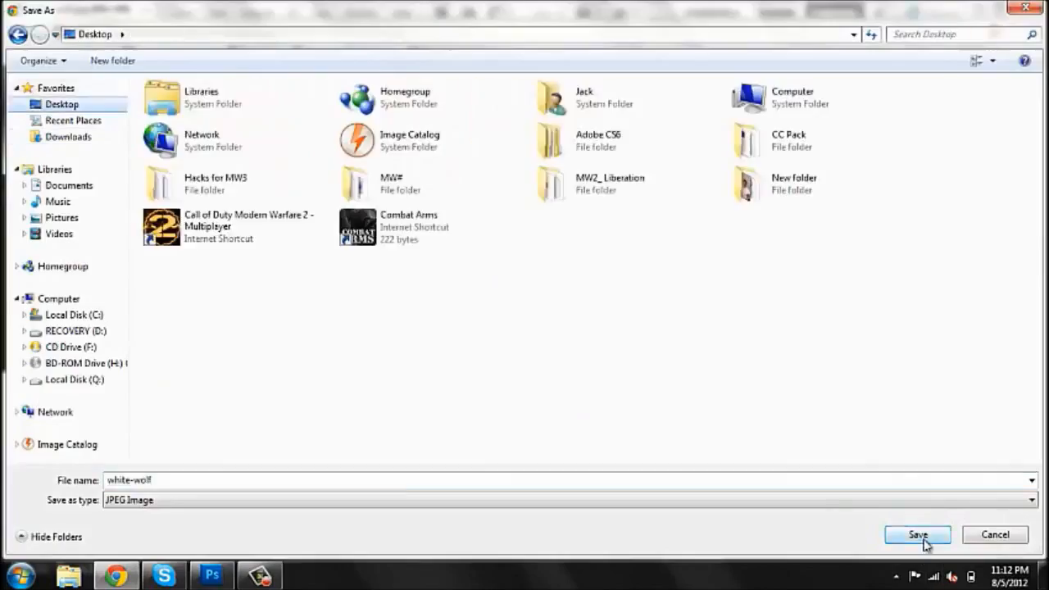
click(919, 534)
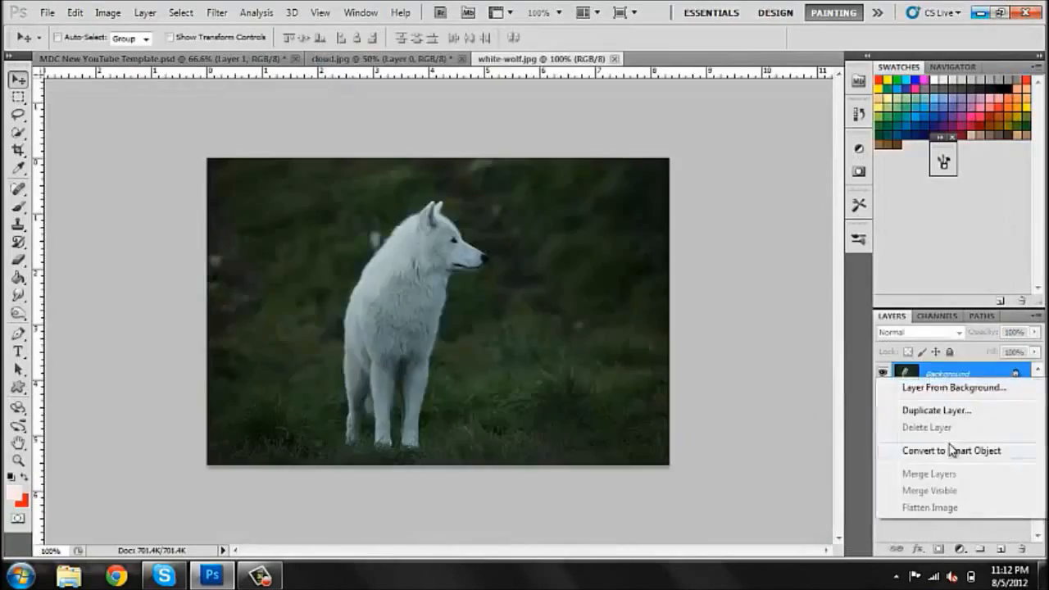